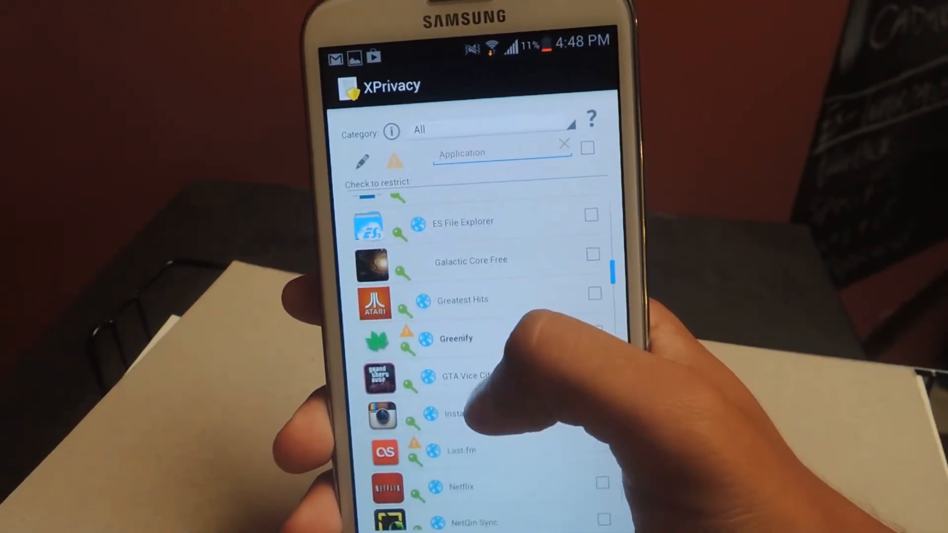
Scroll through Winamp's XPrivacy restrictions to tick Identification, Internet, Phone and Shell
scroll(up, 3)
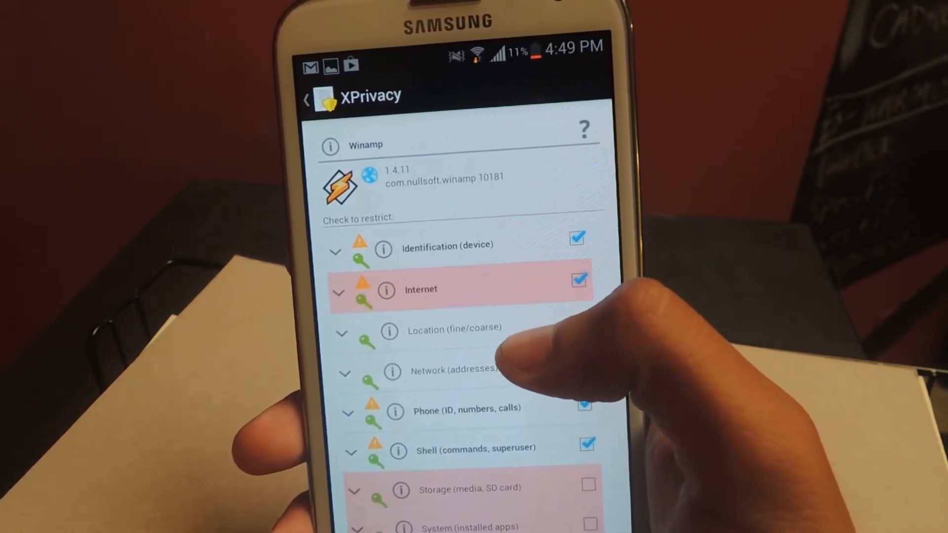
scroll(up, 3)
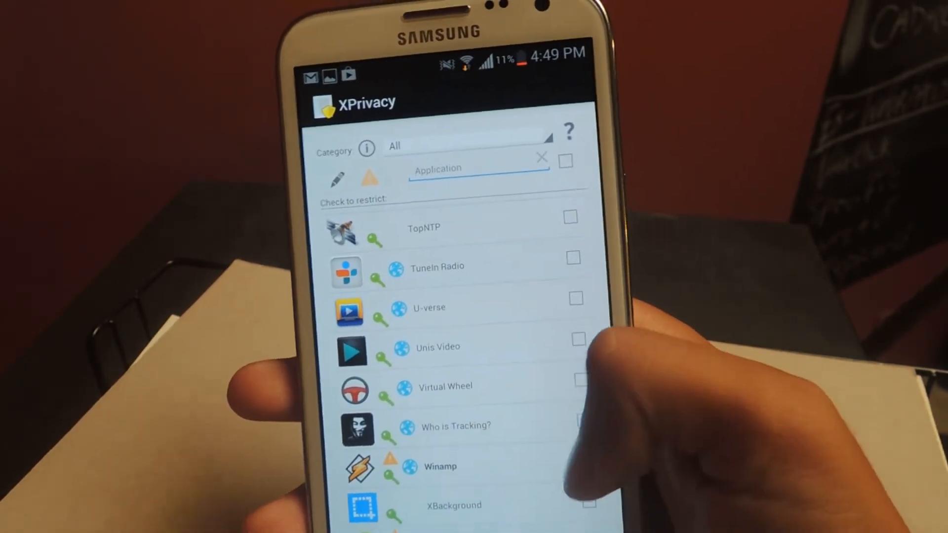
Return to the XPrivacy app list showing Winamp's restriction box ticked
click(576, 460)
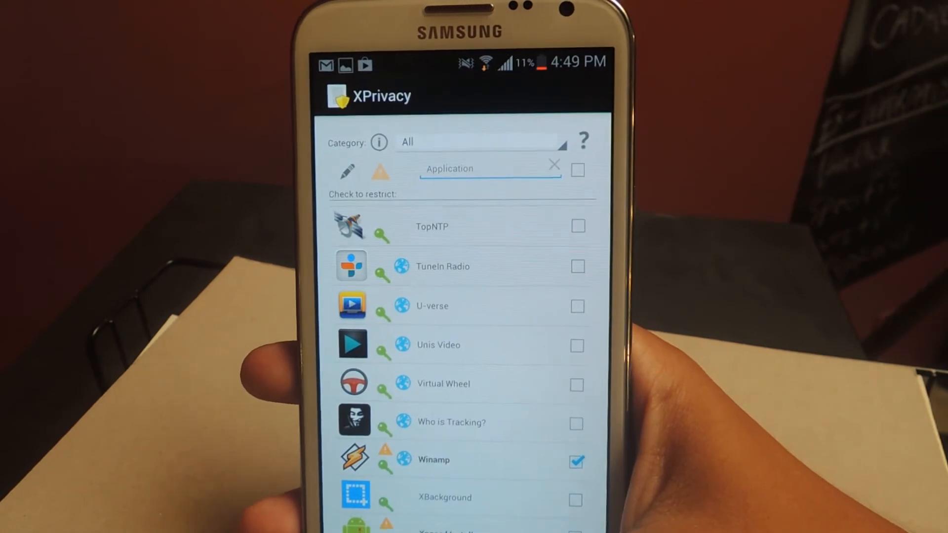